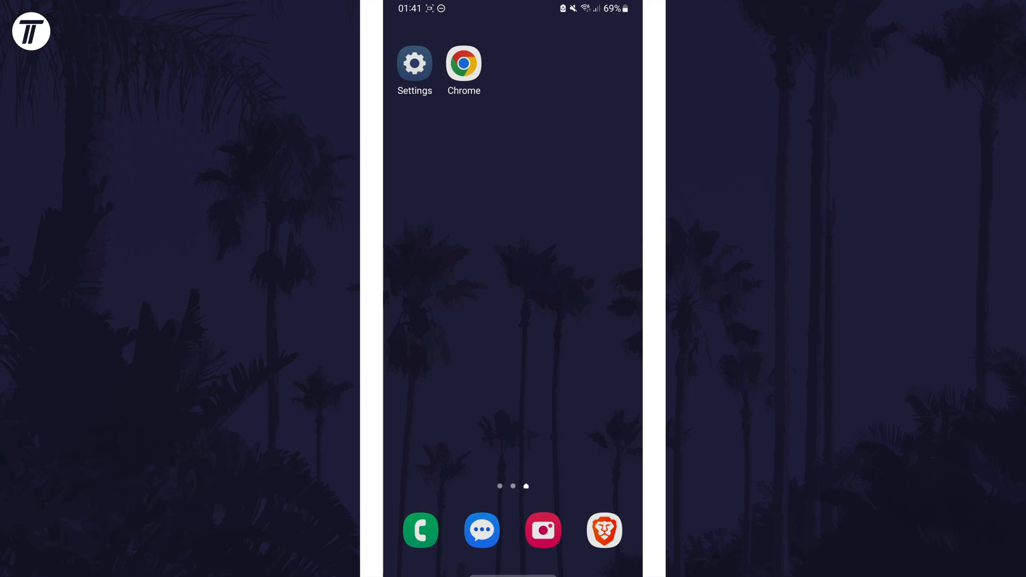
Open Settings from the home screen and scroll to Battery and device care.
{"action": "left_click", "coordinate": [415, 63]}
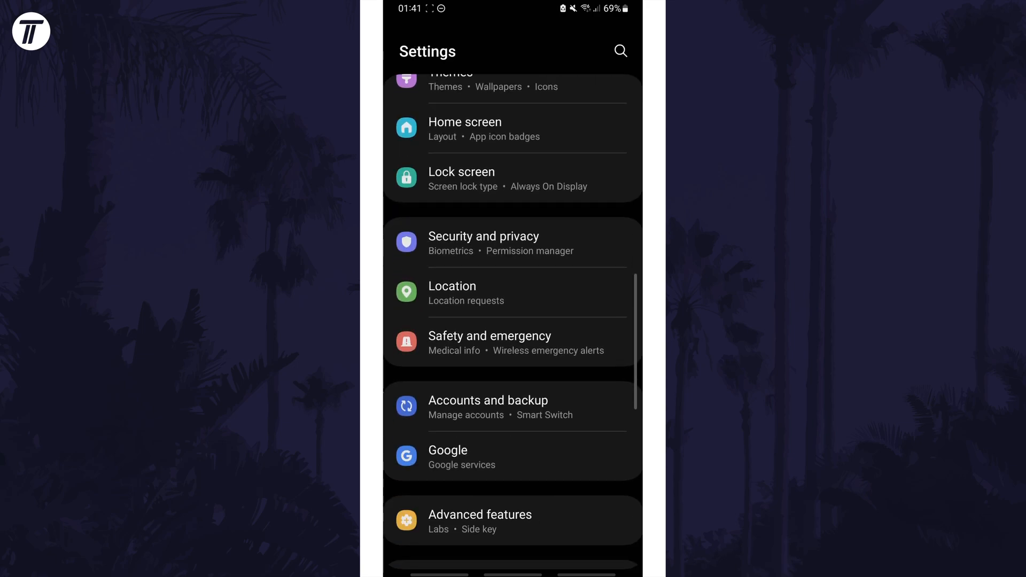
{"action": "scroll", "scroll_direction": "down", "scroll_amount": 3}
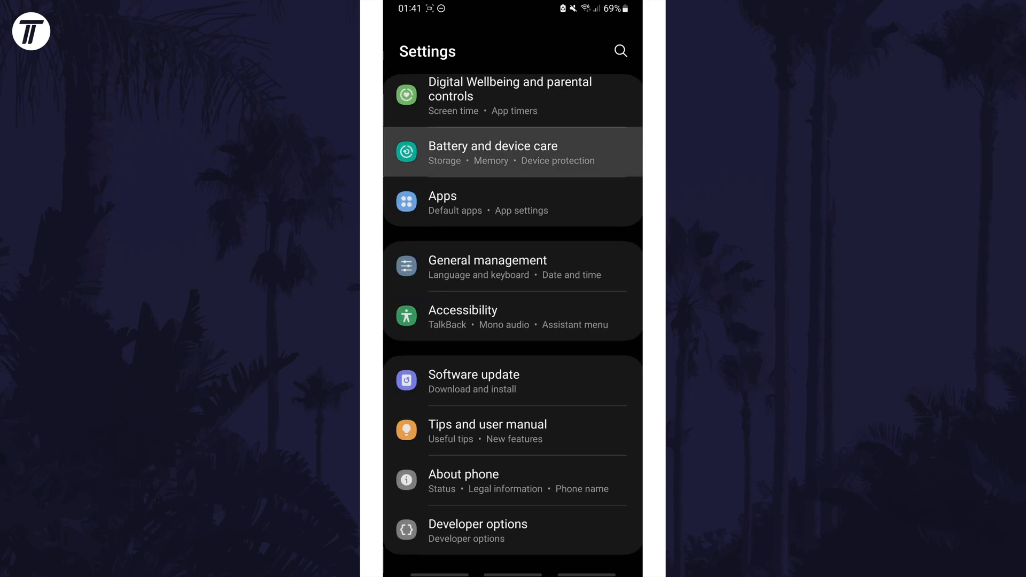
Open Battery and device care and scroll to the Performance section.
{"action": "left_click", "coordinate": [493, 153]}
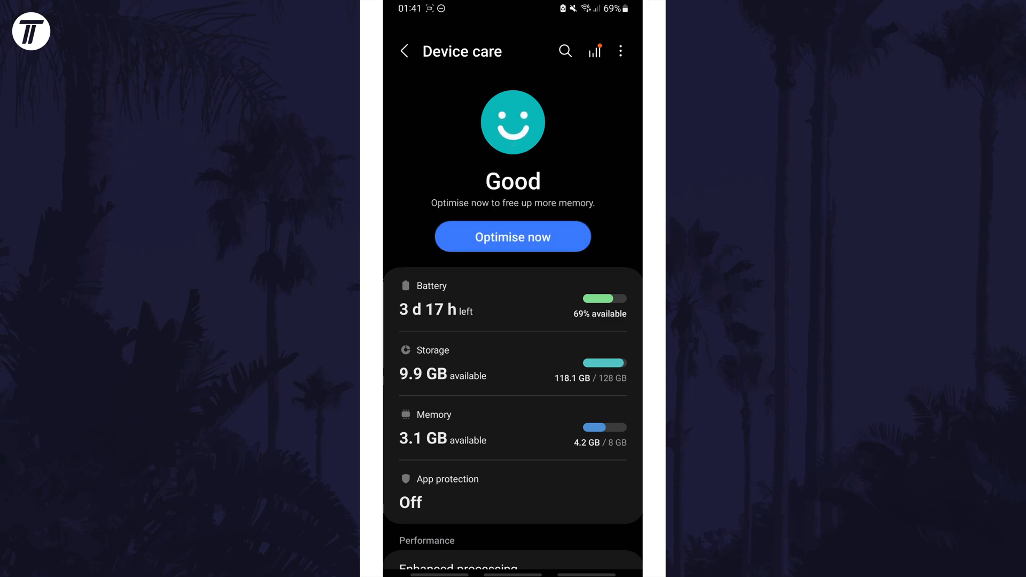
{"action": "scroll", "scroll_direction": "down", "scroll_amount": 3}
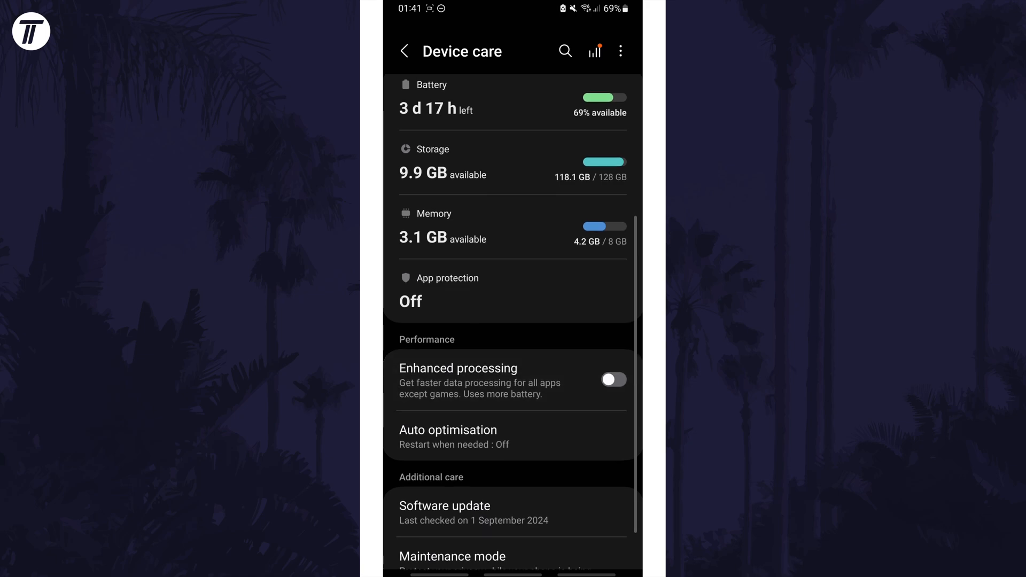
Switch Enhanced processing on, then toggle it back off.
{"action": "left_click", "coordinate": [614, 379]}
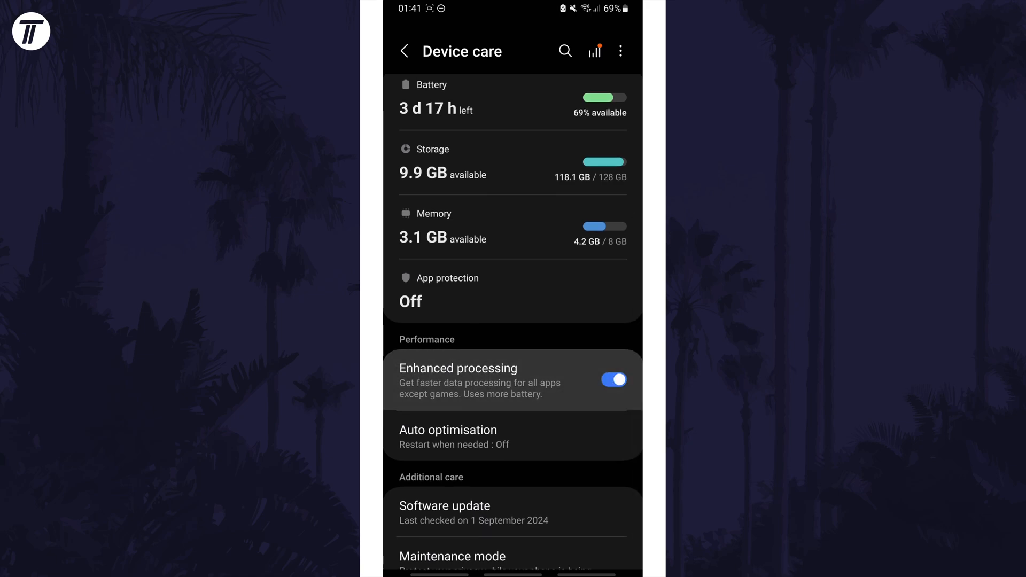
{"action": "left_click", "coordinate": [614, 379]}
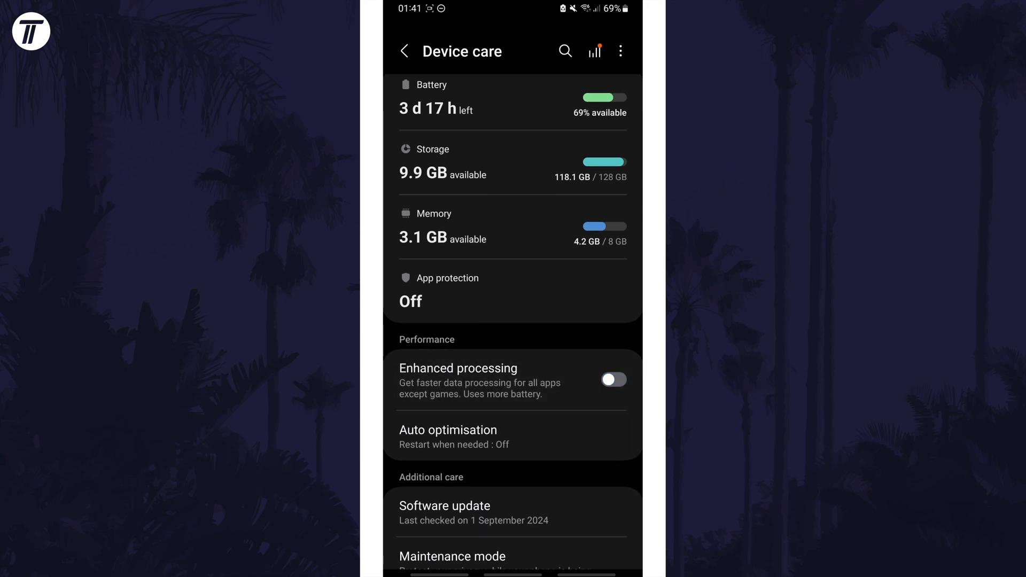
{"action": "left_click", "coordinate": [614, 379]}
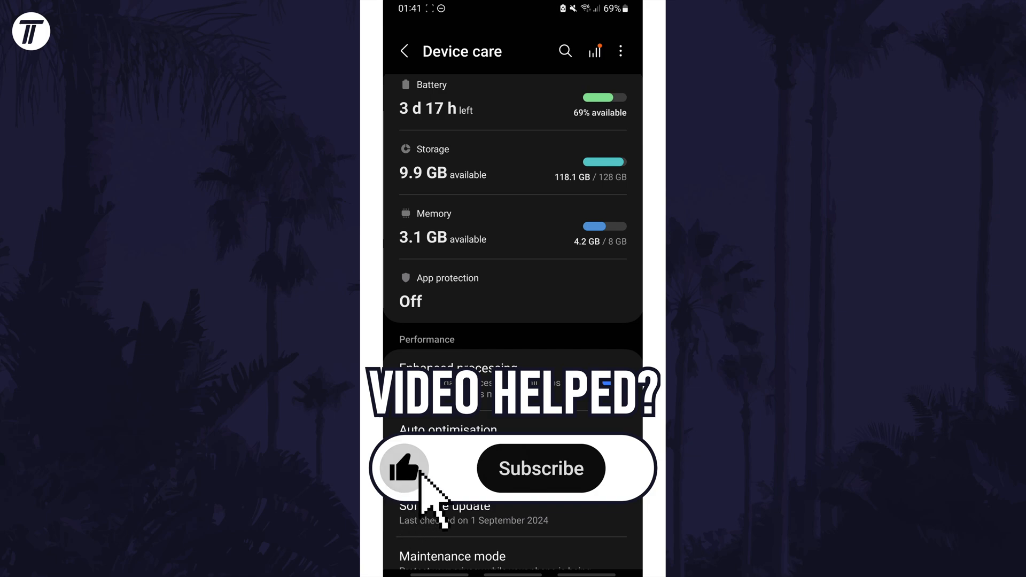
{"action": "left_click", "coordinate": [541, 470]}
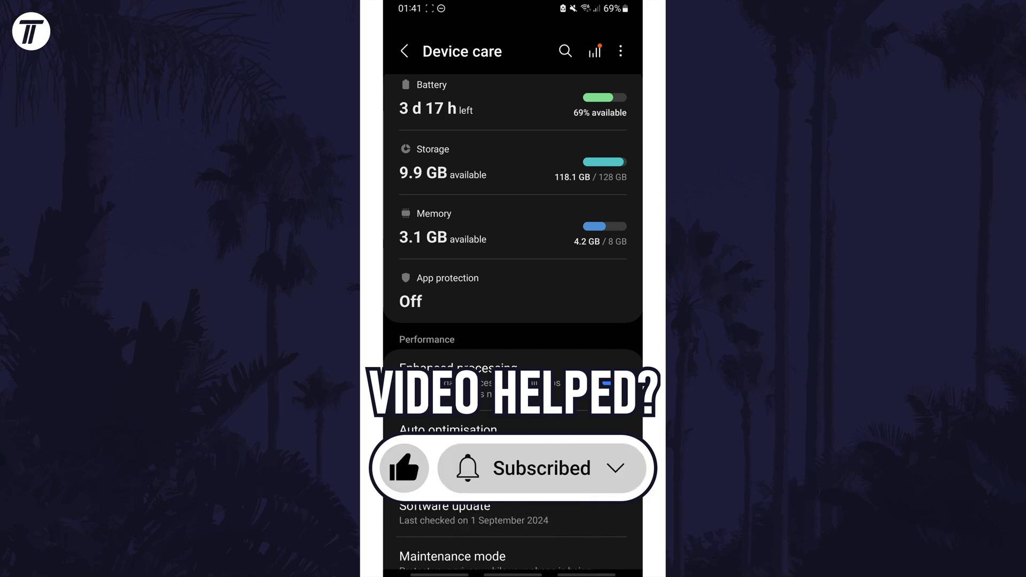